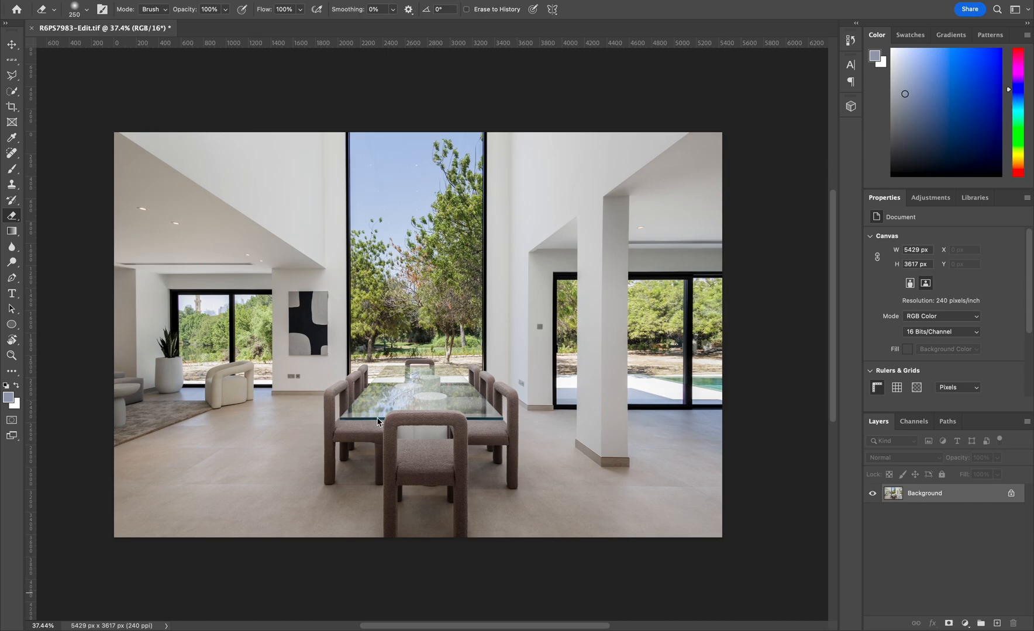
mouse_move(197, 413)
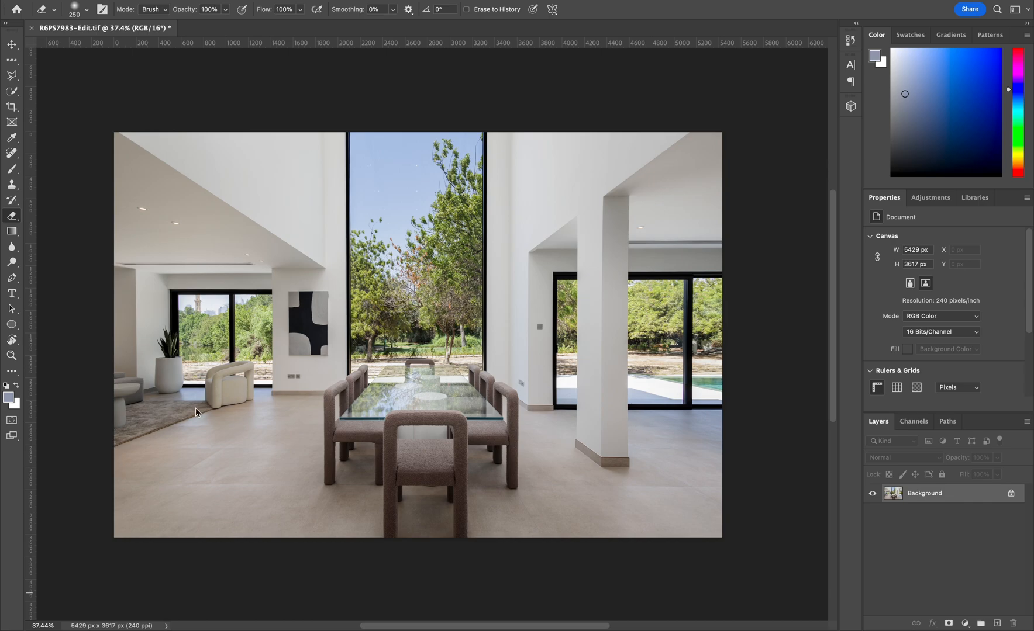
mouse_move(163, 213)
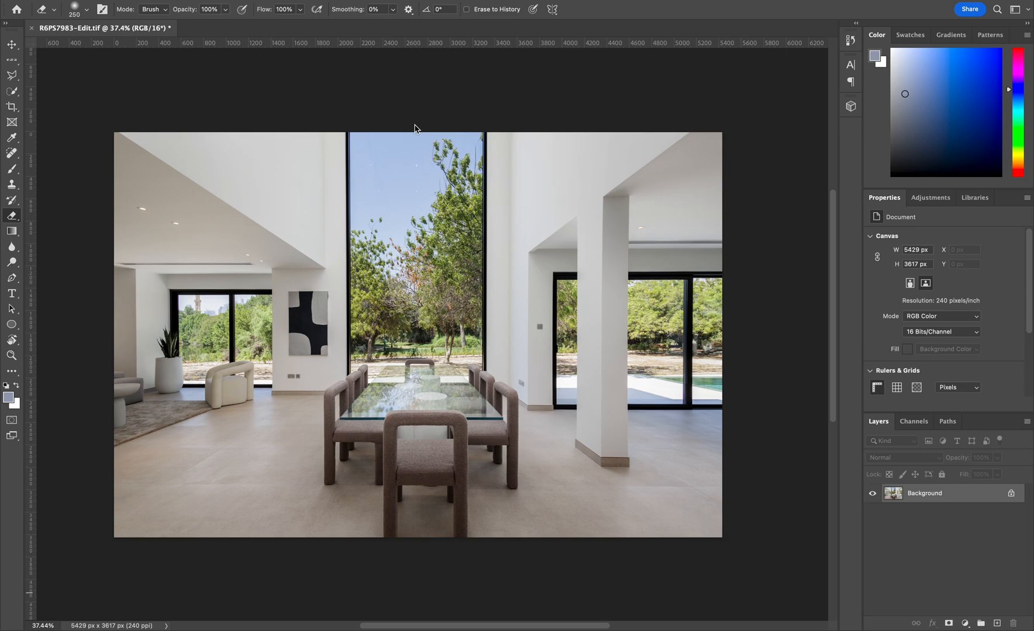
mouse_move(448, 406)
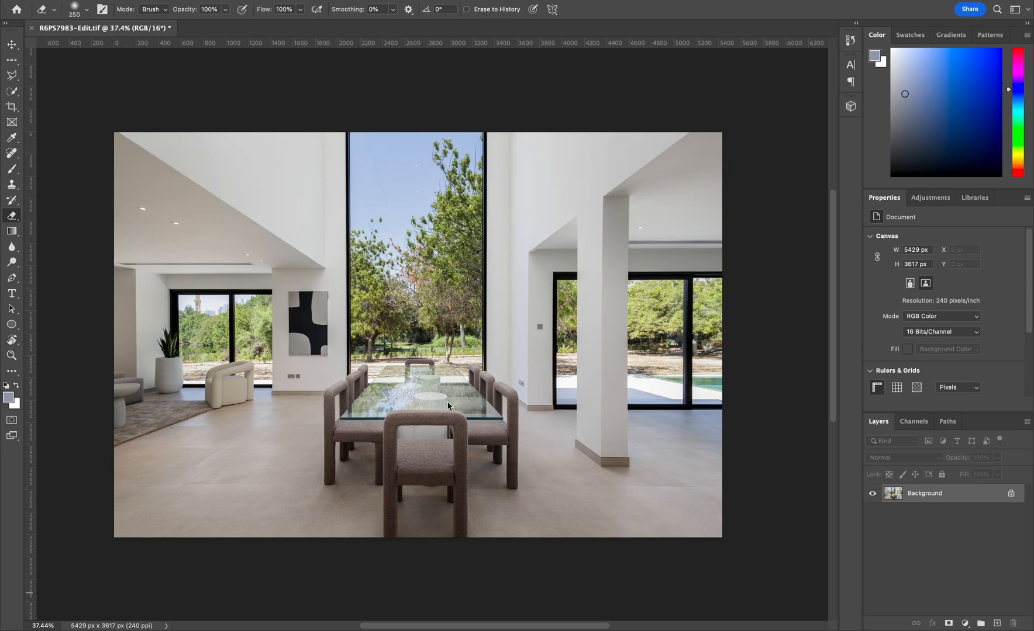
mouse_move(431, 485)
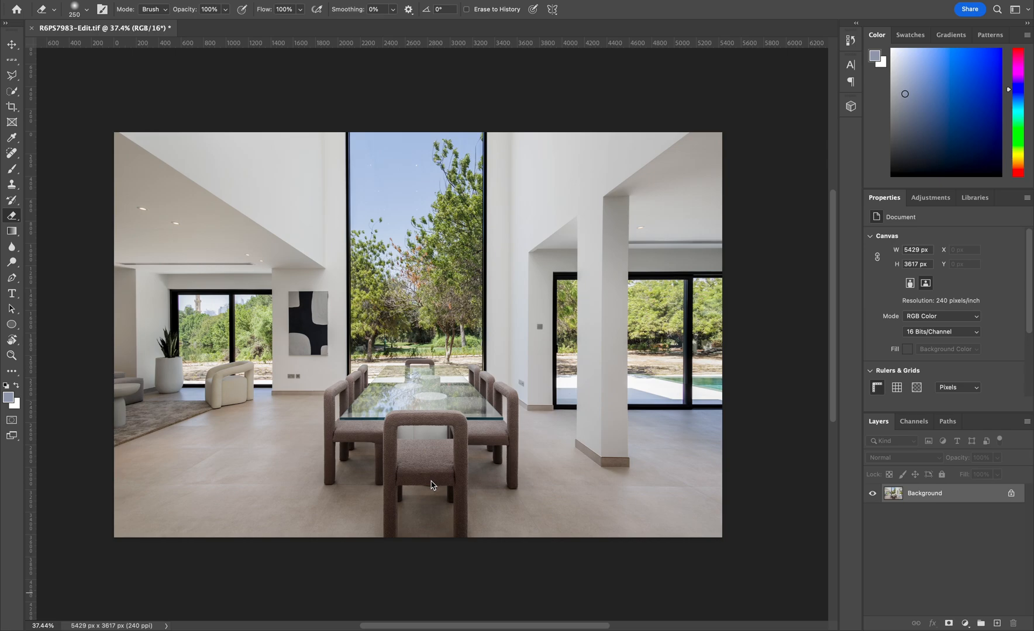
mouse_move(698, 464)
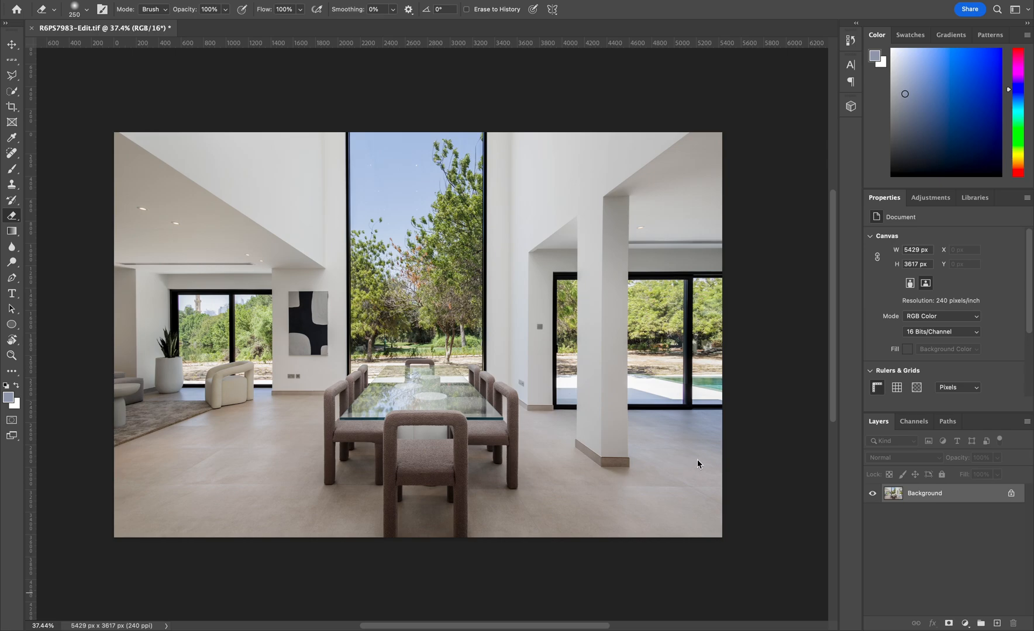
mouse_move(708, 468)
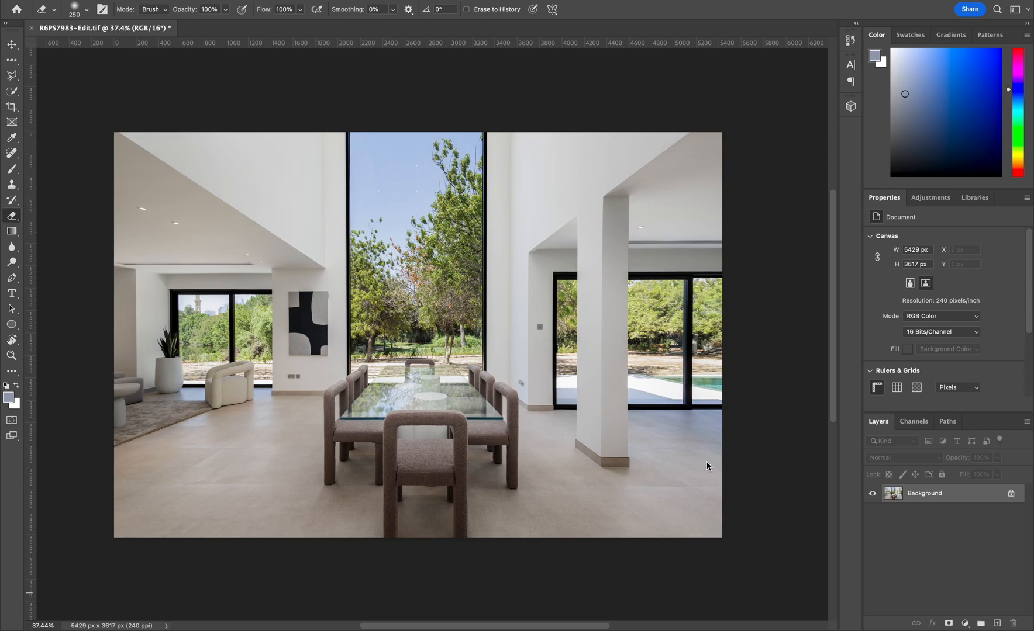
mouse_move(139, 476)
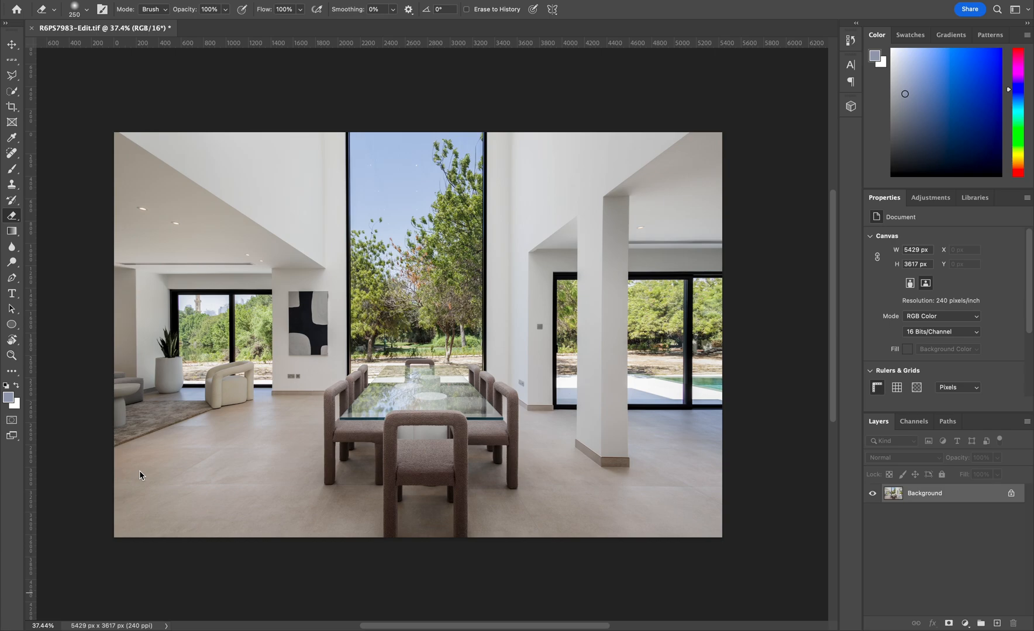
mouse_move(665, 443)
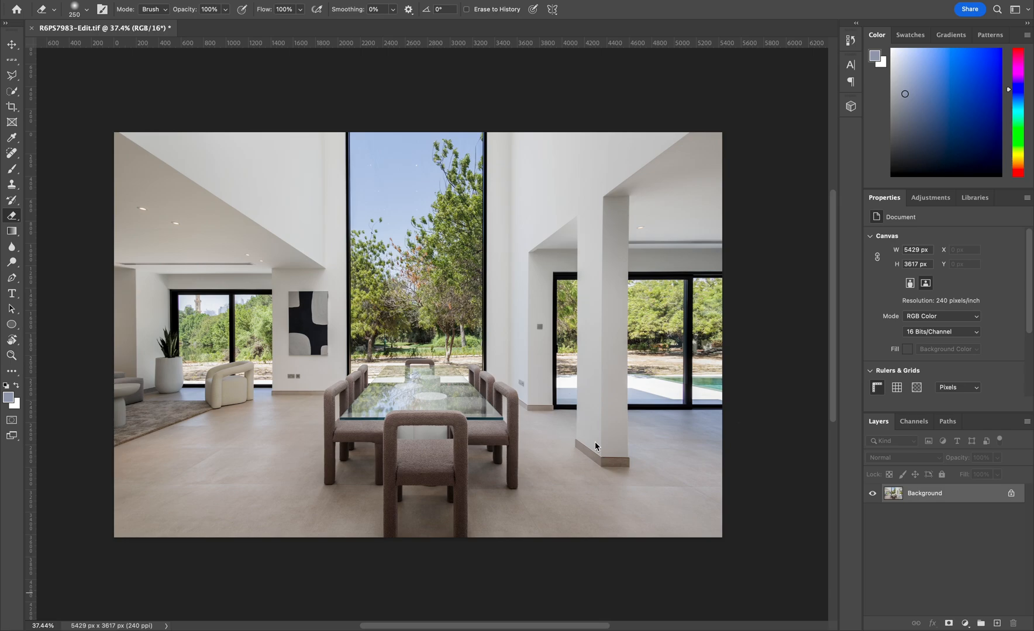
mouse_move(256, 479)
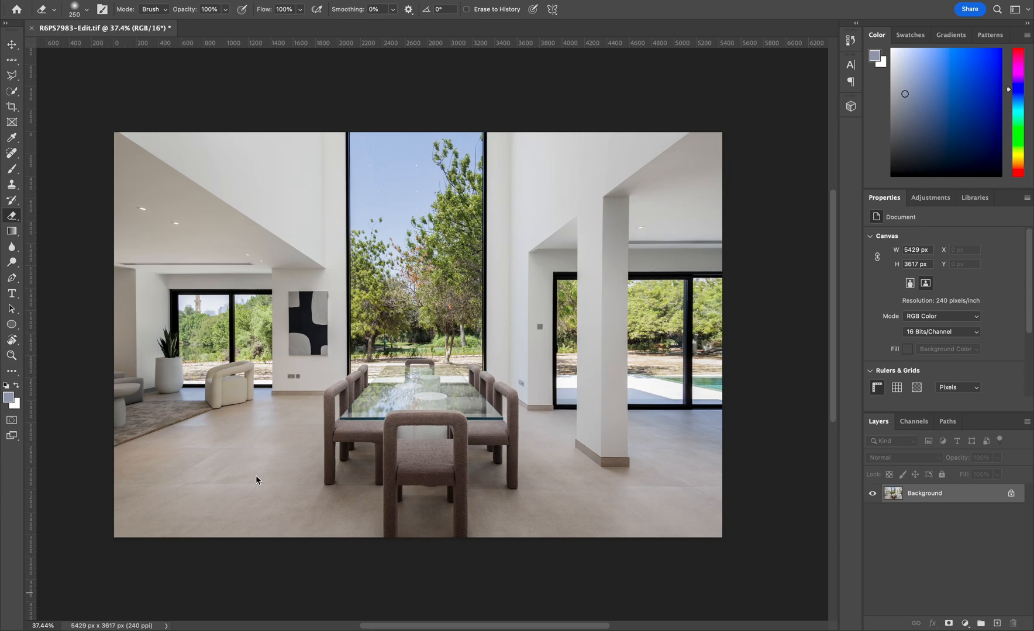
mouse_move(794, 519)
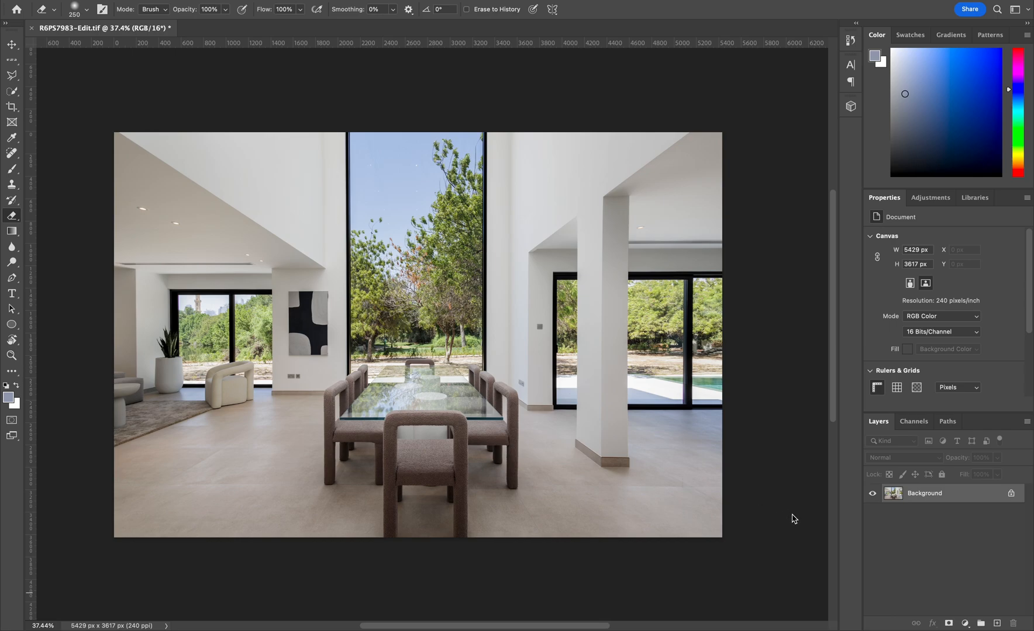
mouse_move(923, 557)
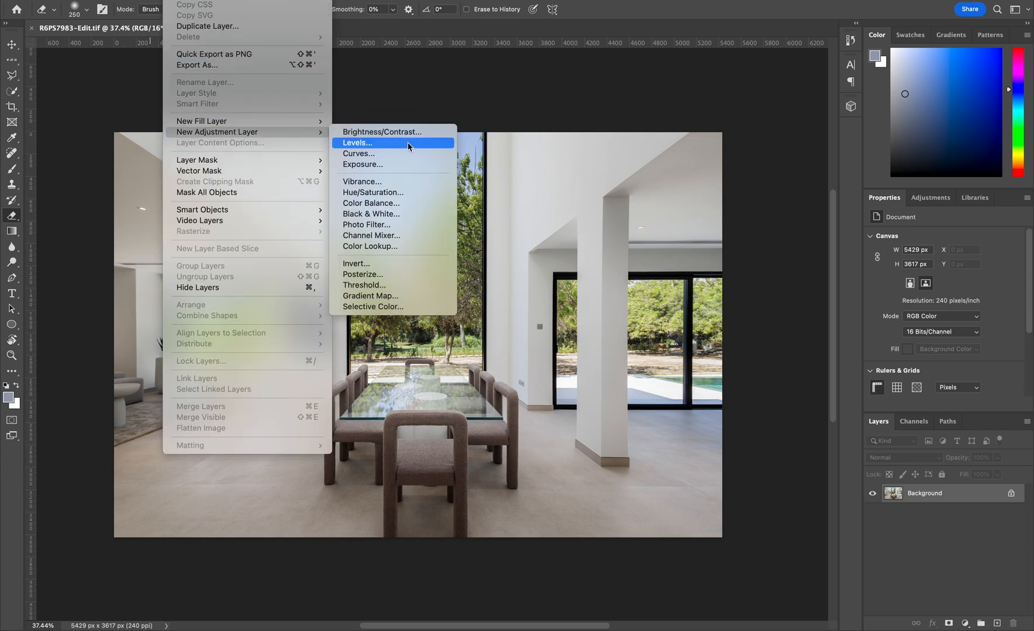
Create a Hue/Saturation adjustment layer and sample the floor so its range targets Blues
left_click(373, 197)
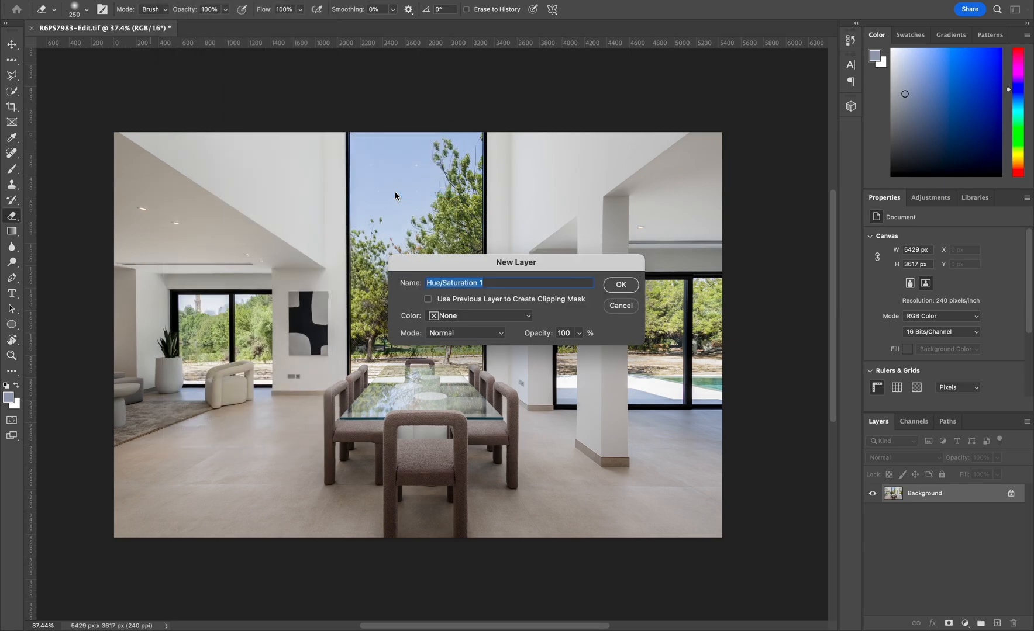
left_click(619, 285)
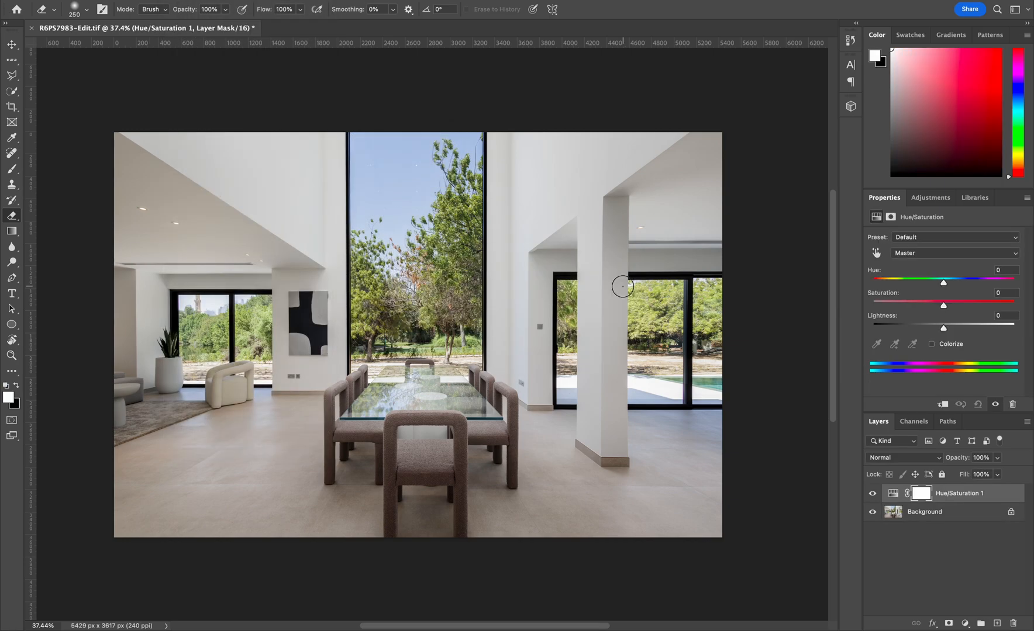
mouse_move(900, 322)
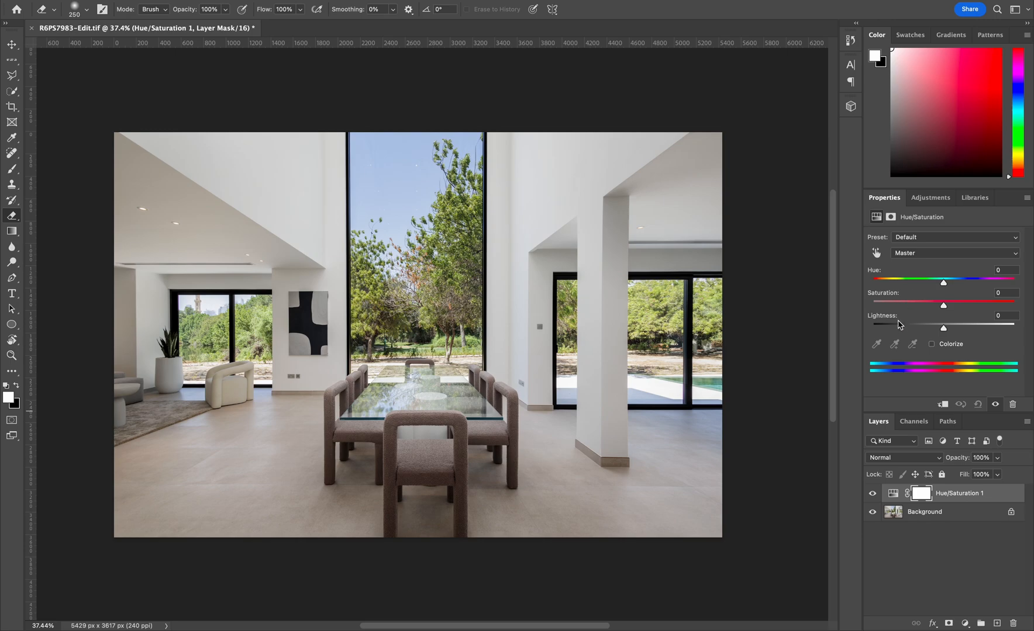
mouse_move(905, 285)
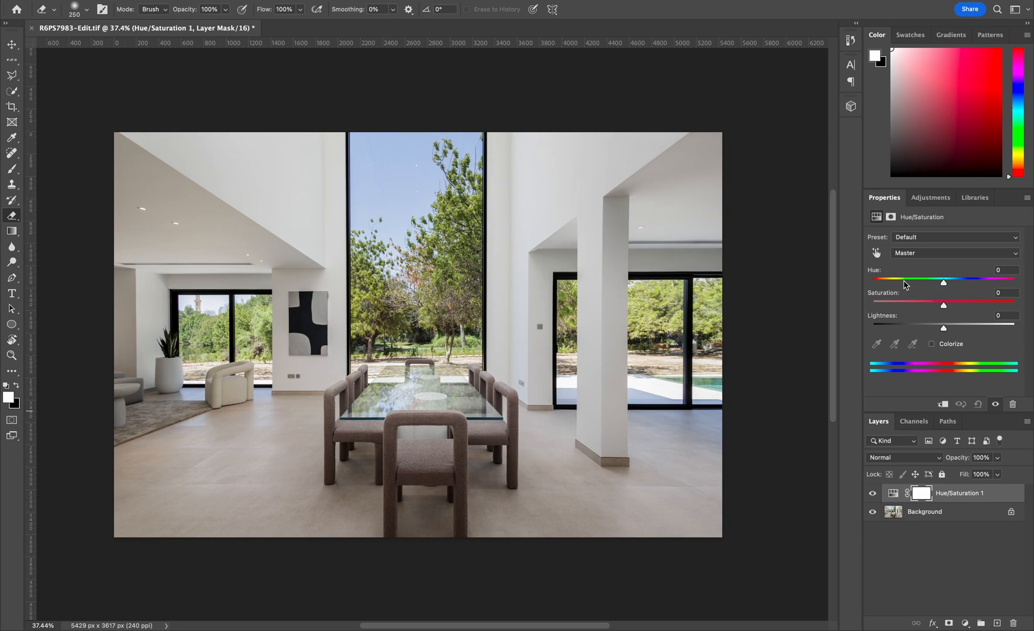
mouse_move(910, 330)
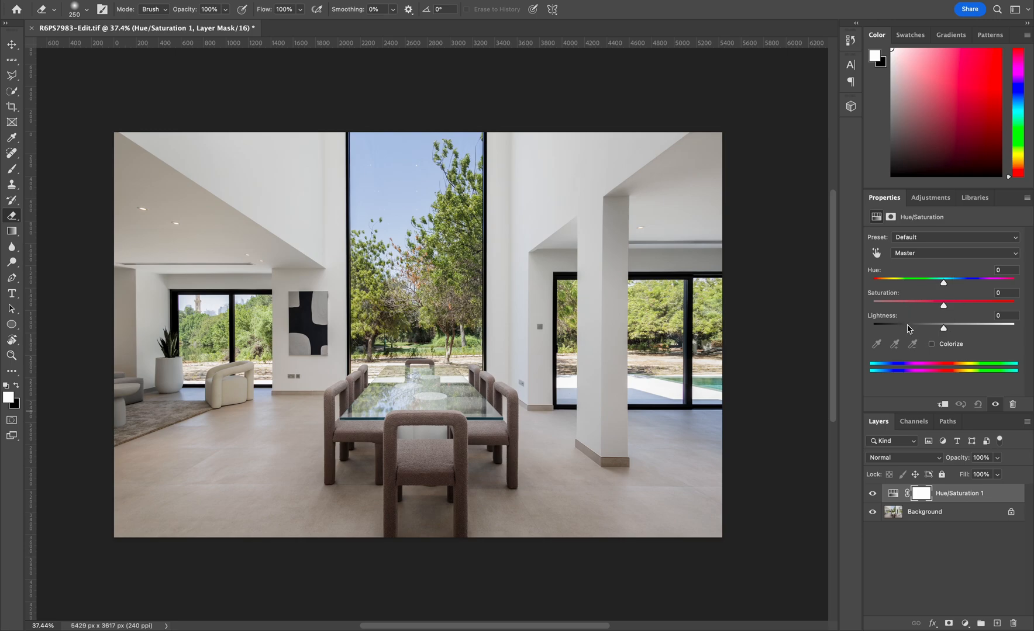
mouse_move(921, 256)
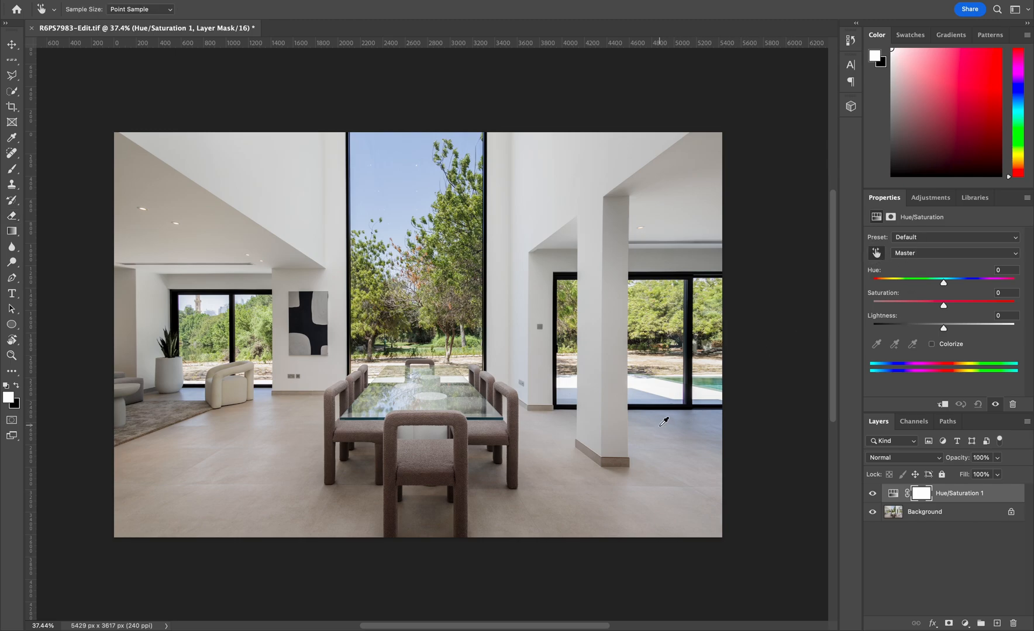
mouse_move(657, 435)
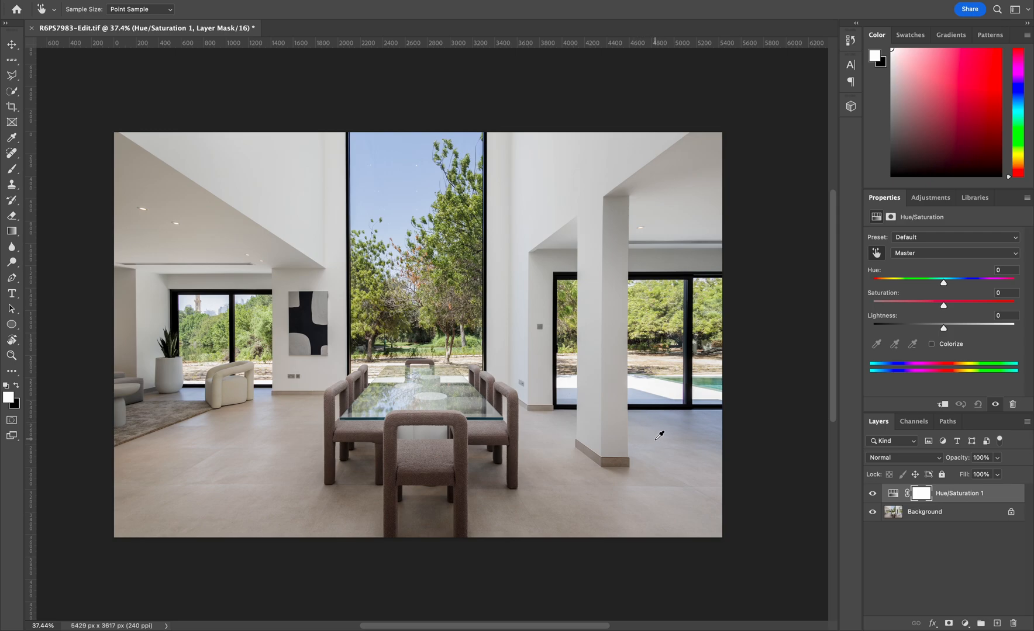
mouse_move(659, 418)
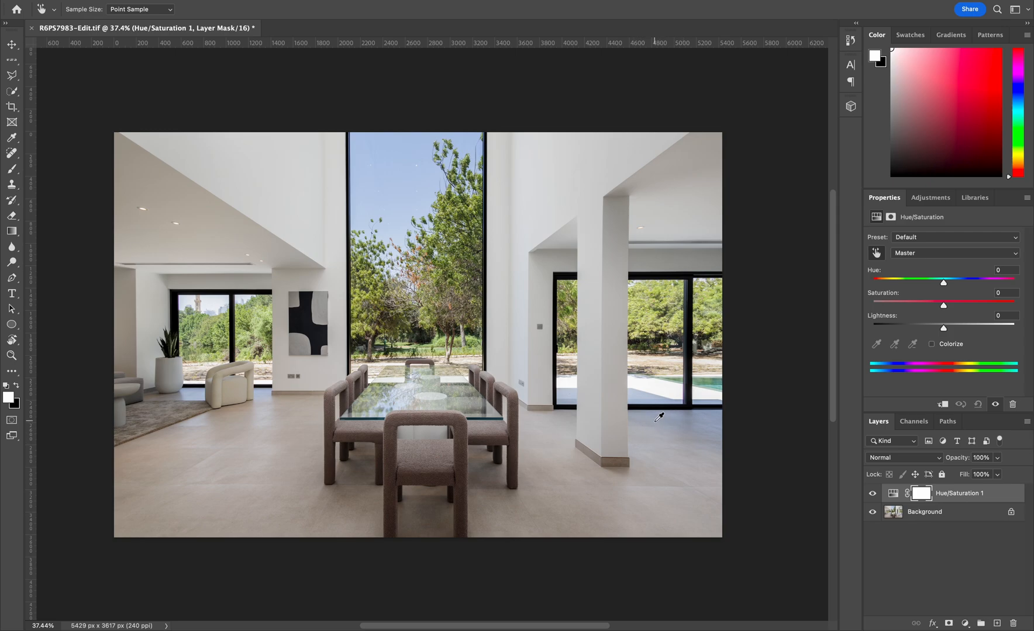
mouse_move(668, 415)
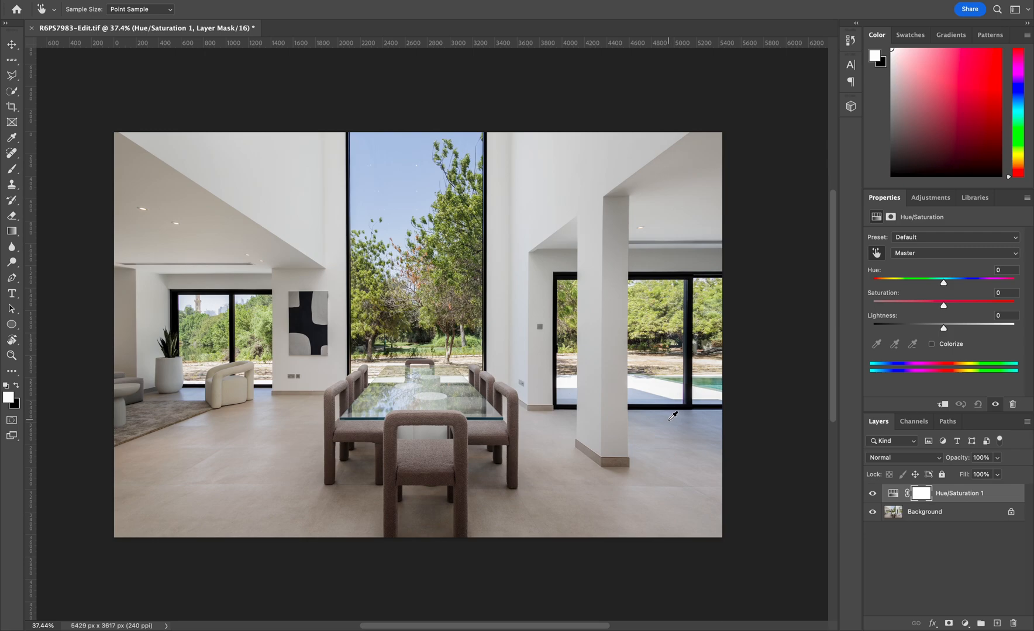
left_click(953, 253)
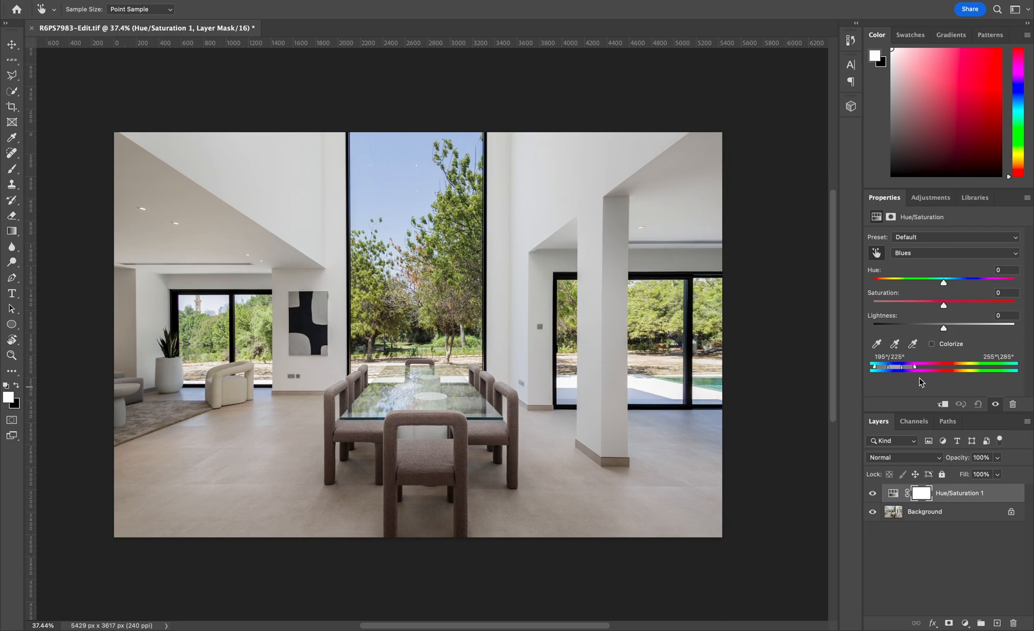
mouse_move(906, 261)
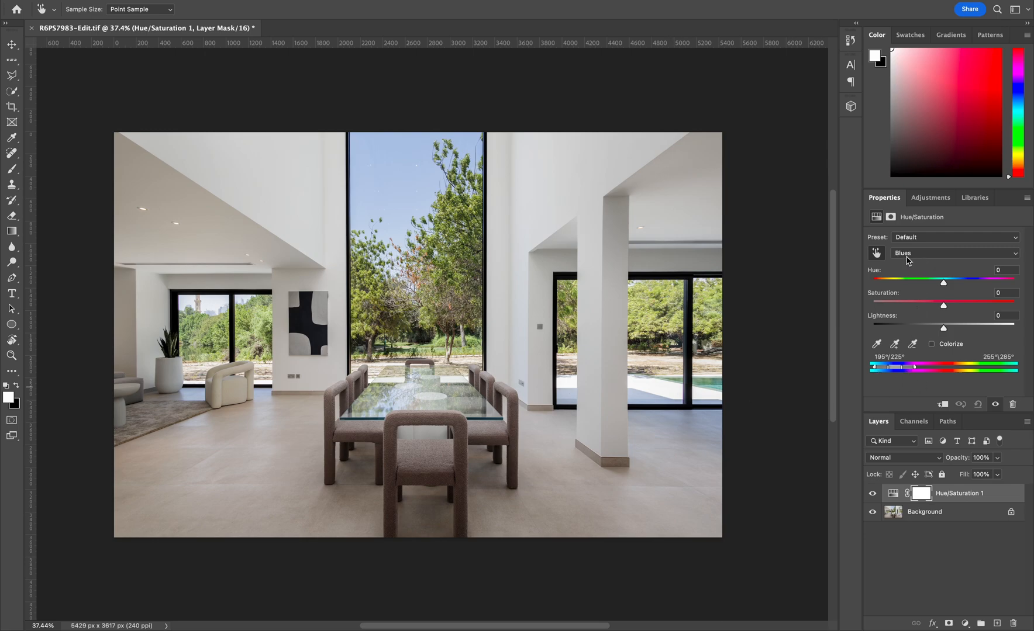
mouse_move(905, 371)
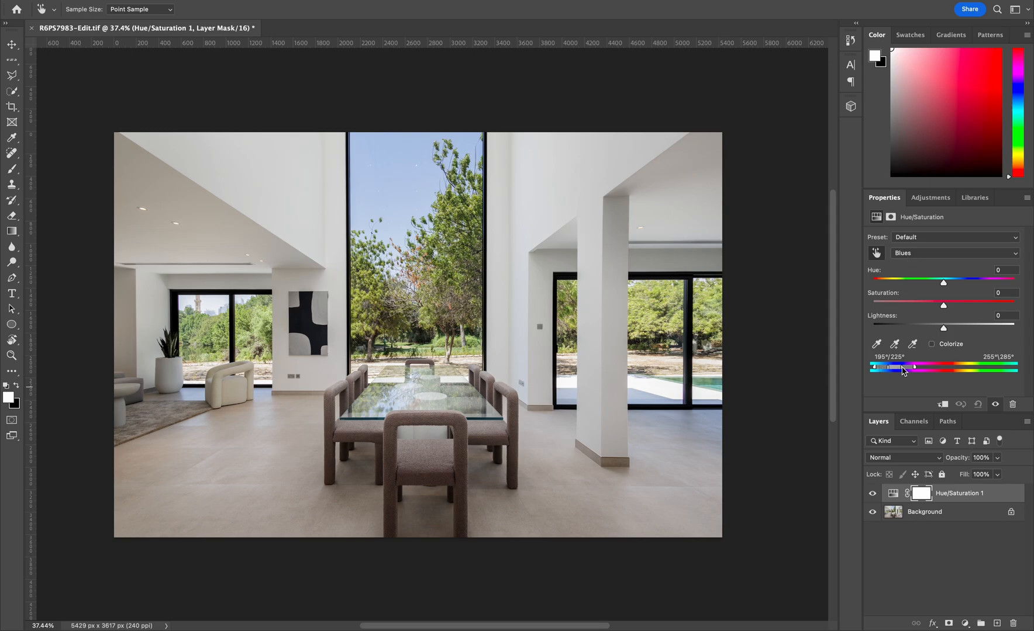
mouse_move(703, 434)
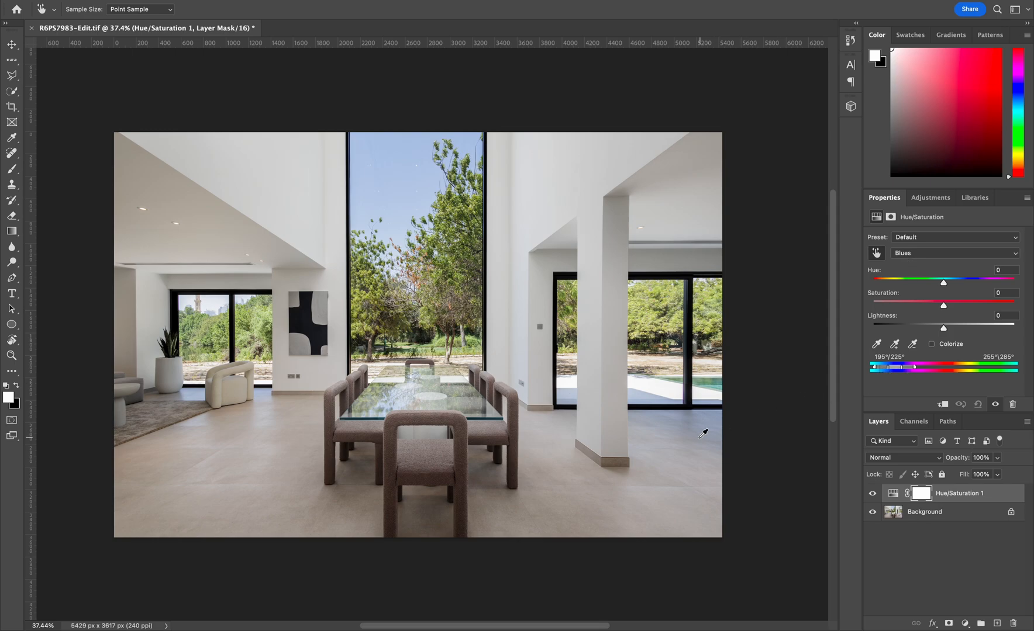
mouse_move(665, 419)
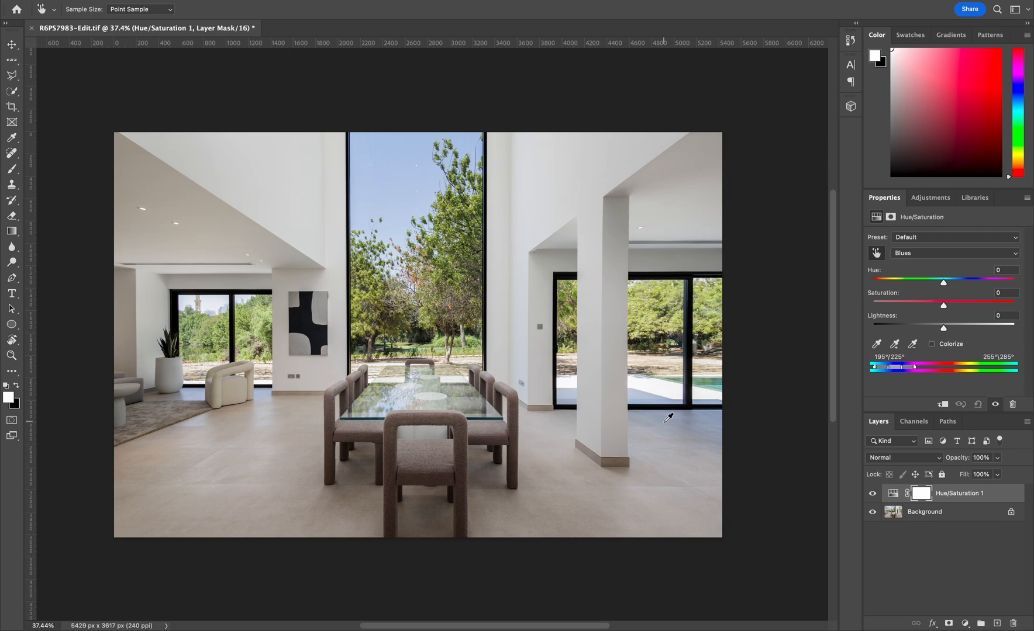
mouse_move(660, 434)
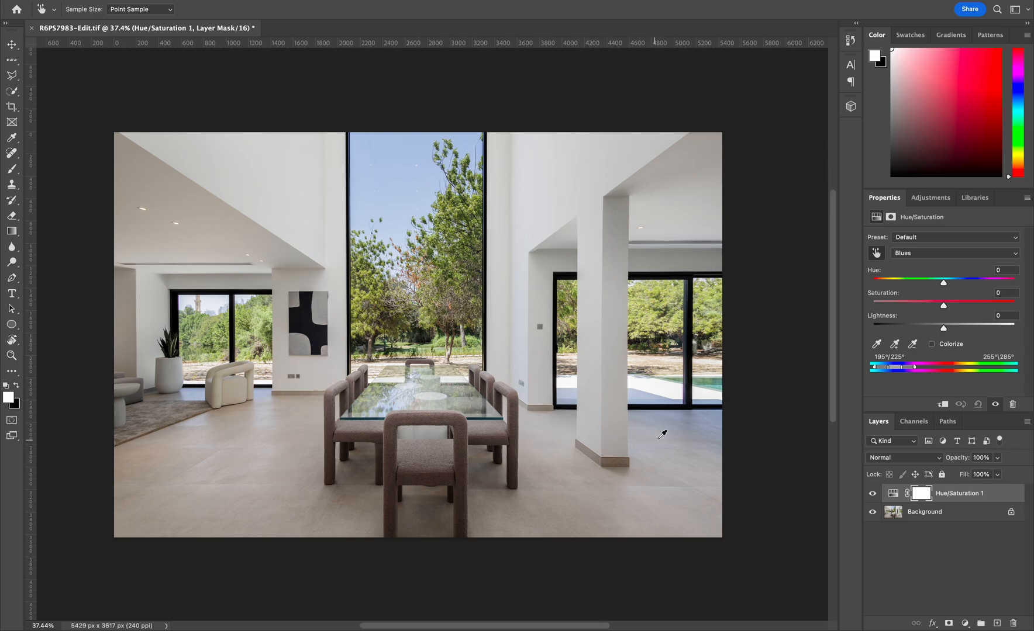
mouse_move(205, 79)
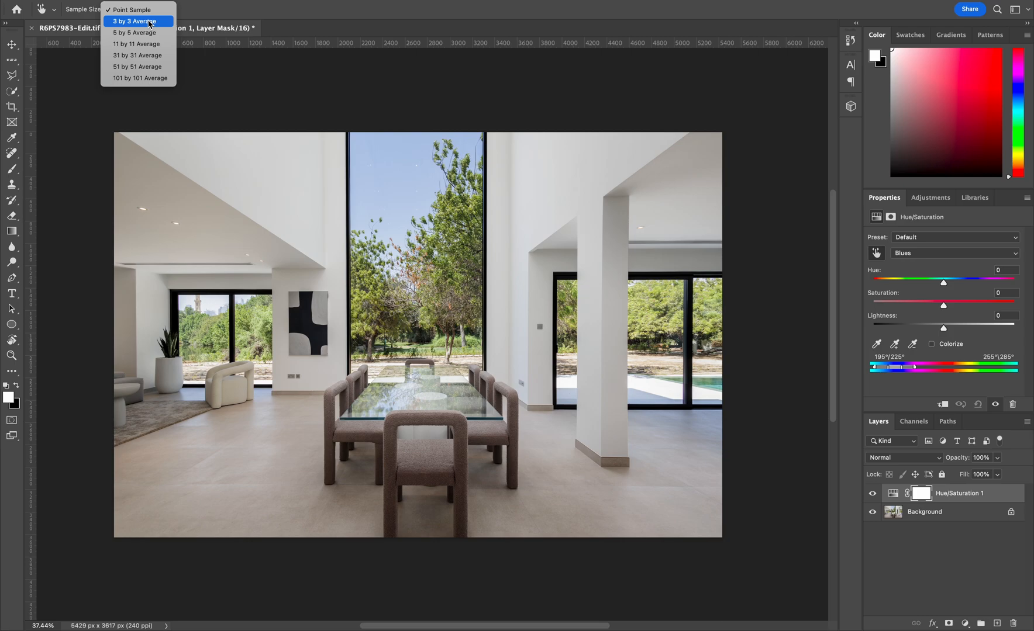
Set the eyedropper Sample Size to 3 by 3 Average for the blue cast sample
left_click(133, 21)
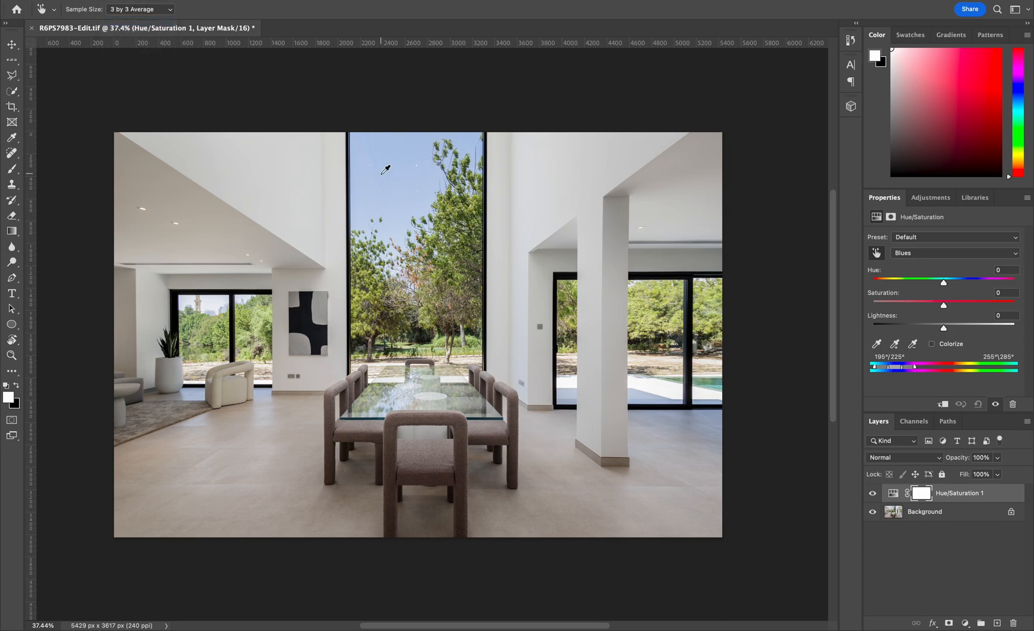
mouse_move(663, 418)
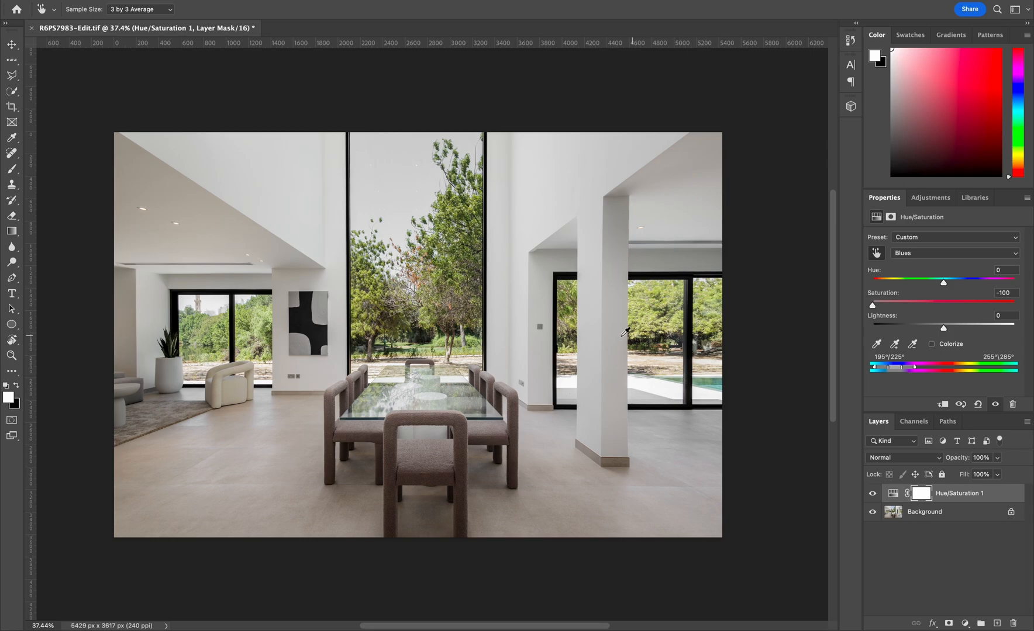
mouse_move(353, 274)
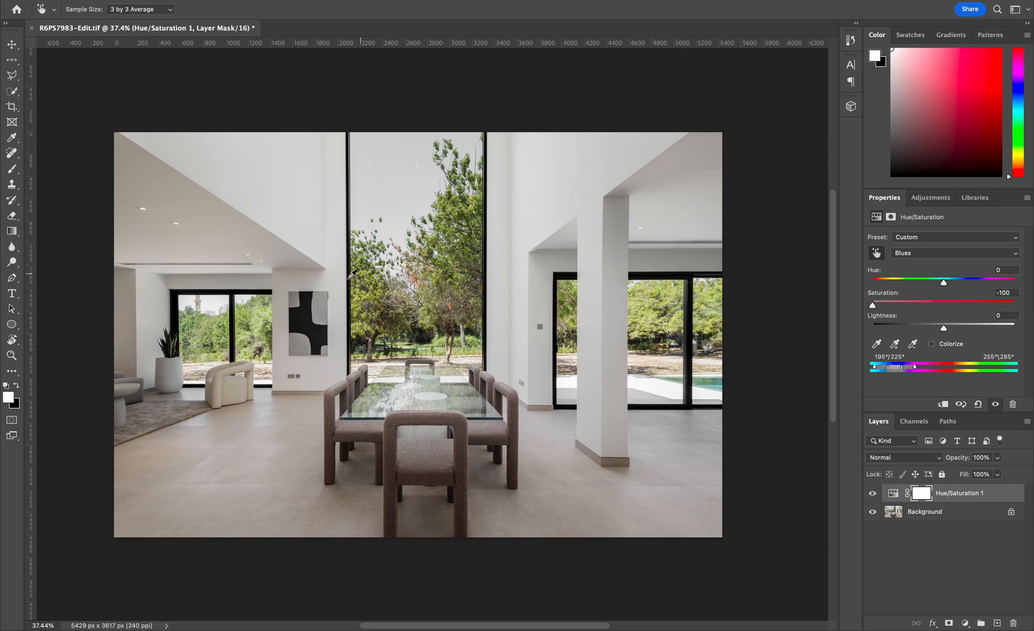
mouse_move(423, 322)
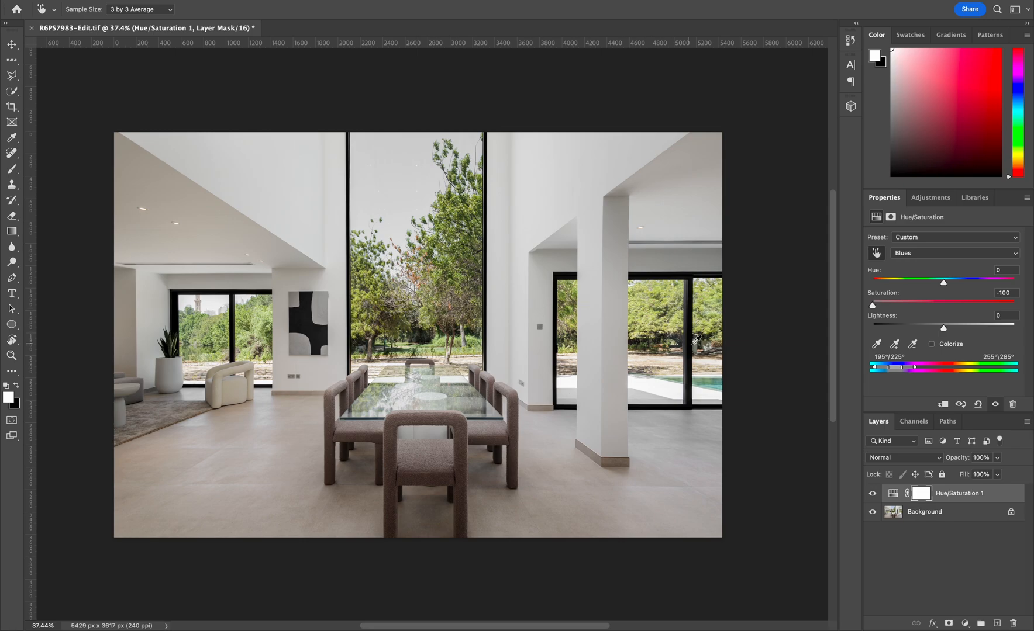
mouse_move(399, 282)
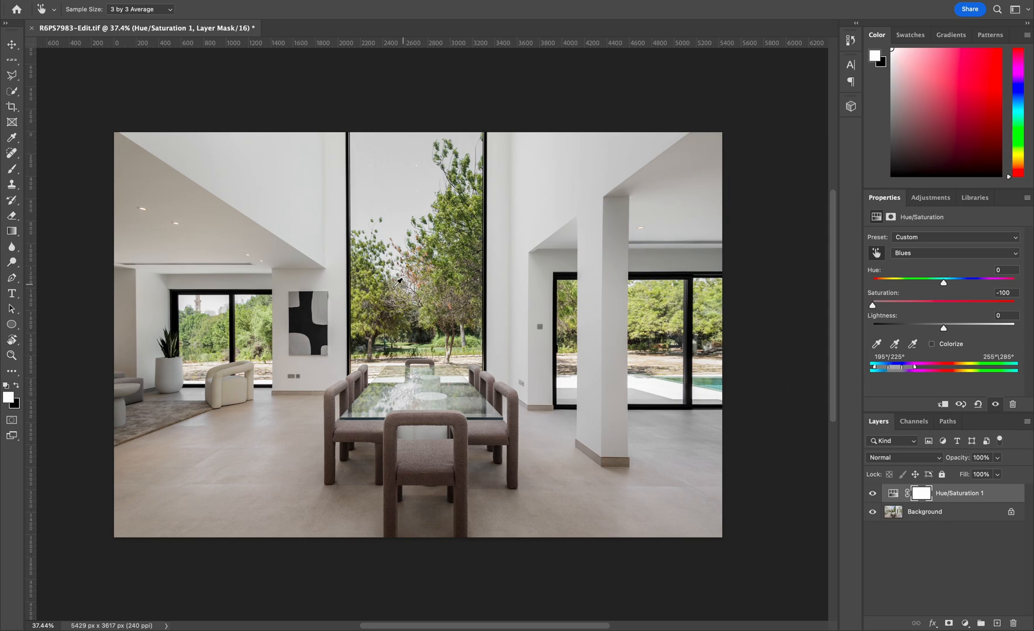
mouse_move(11, 185)
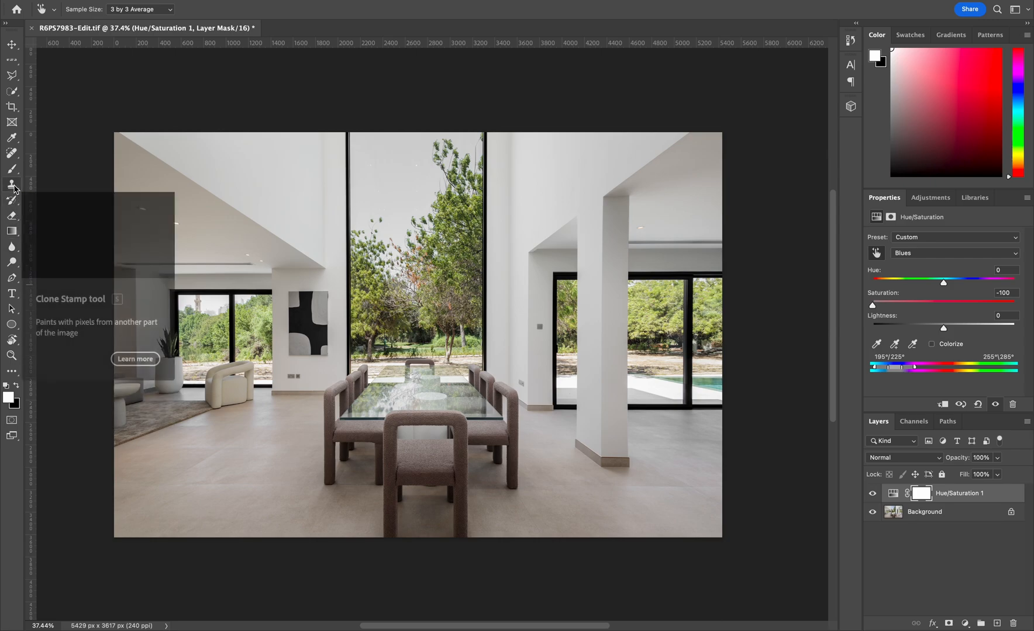
Switch to a painting tool to mask the desaturation off the window areas
left_click(12, 220)
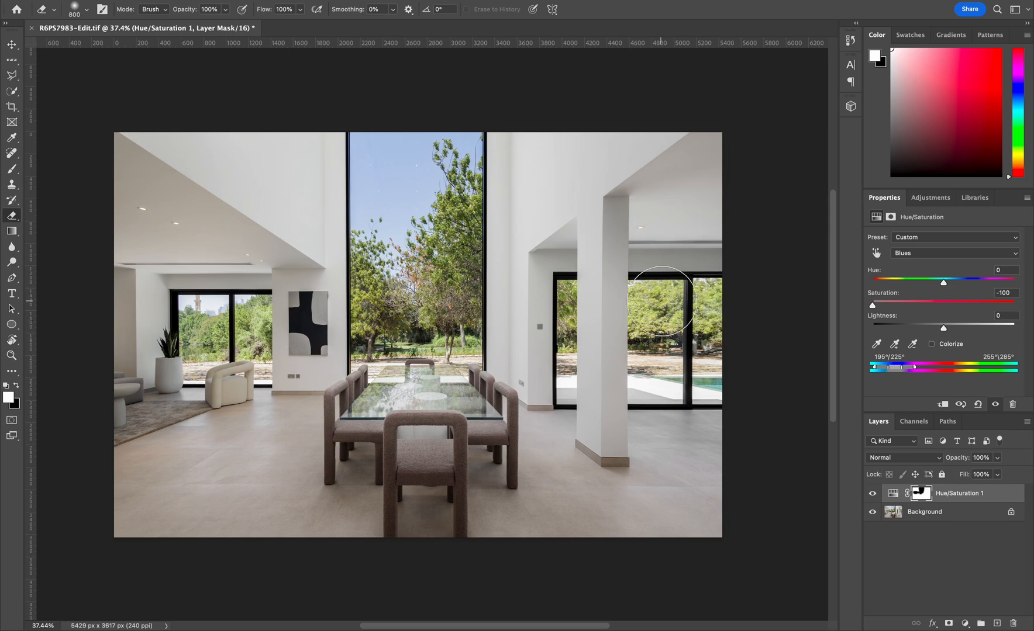
mouse_move(744, 310)
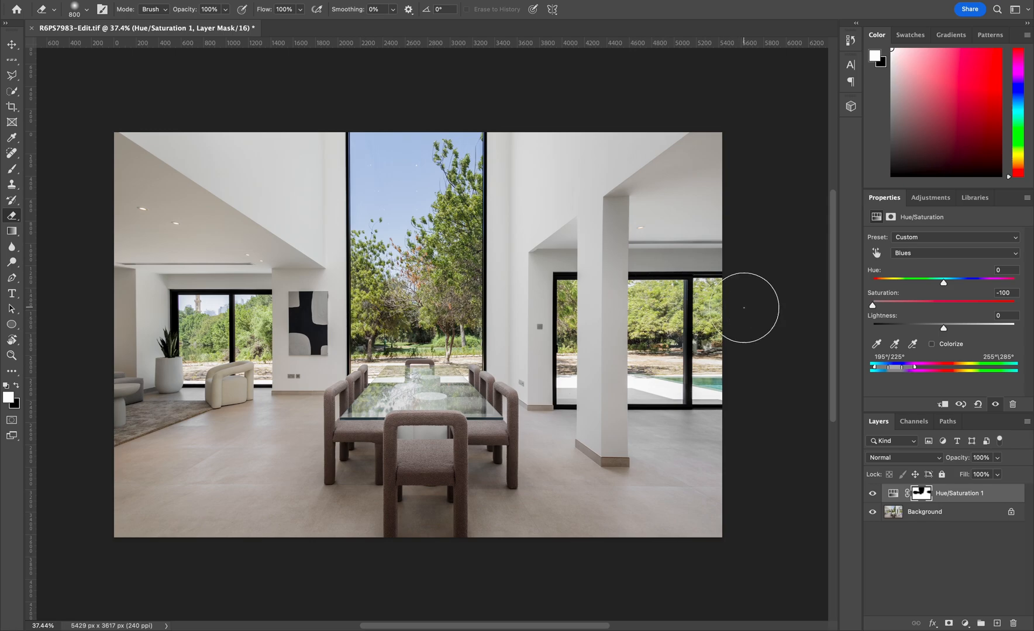
mouse_move(783, 458)
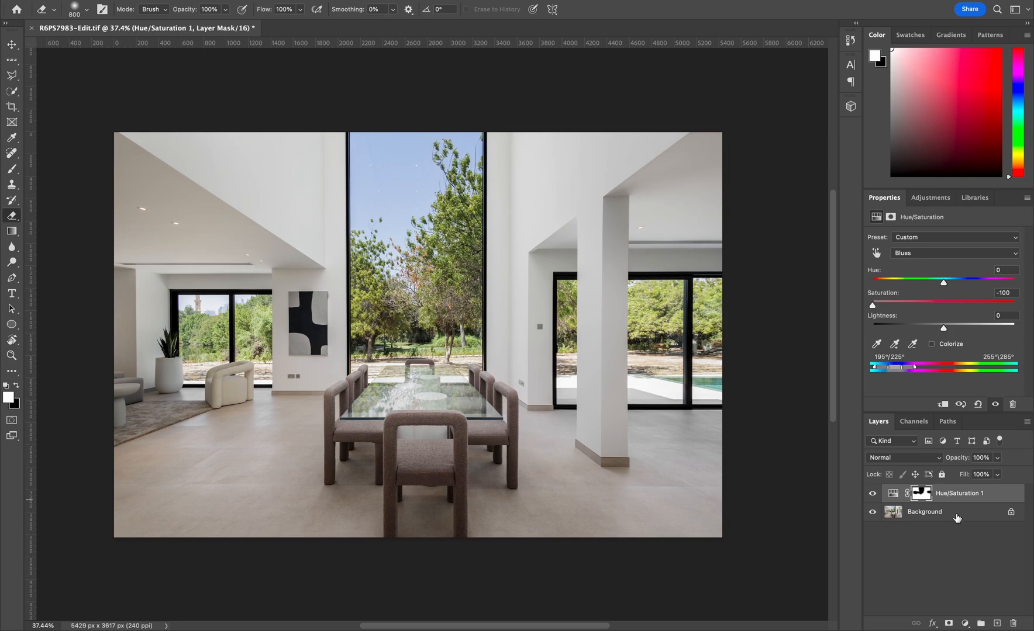
Remove the adjustment layer and pick the Quick Selection tool for the lower-right floor
left_click(924, 511)
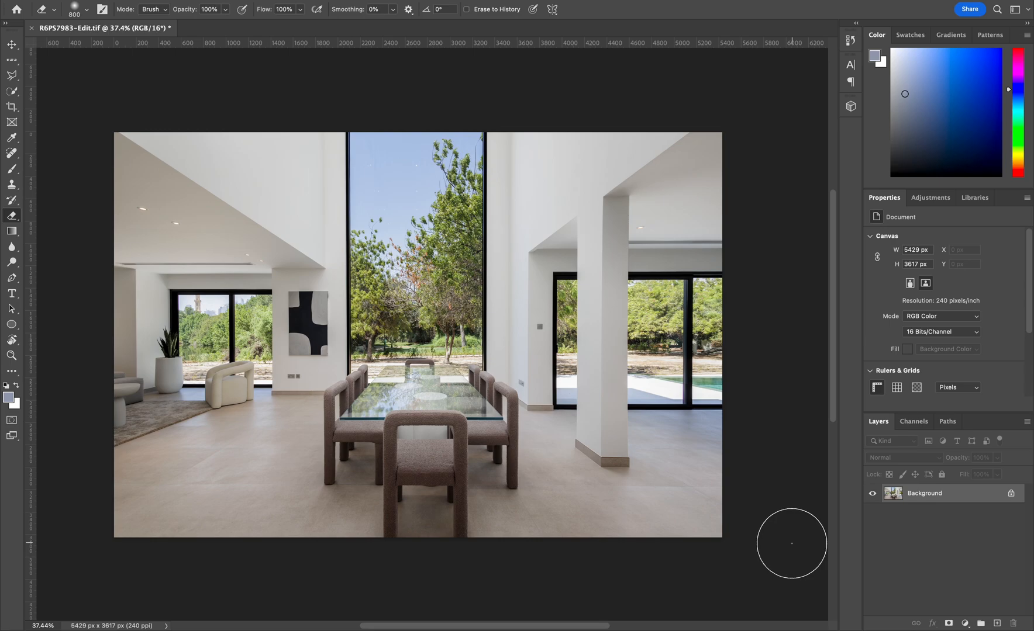
mouse_move(756, 520)
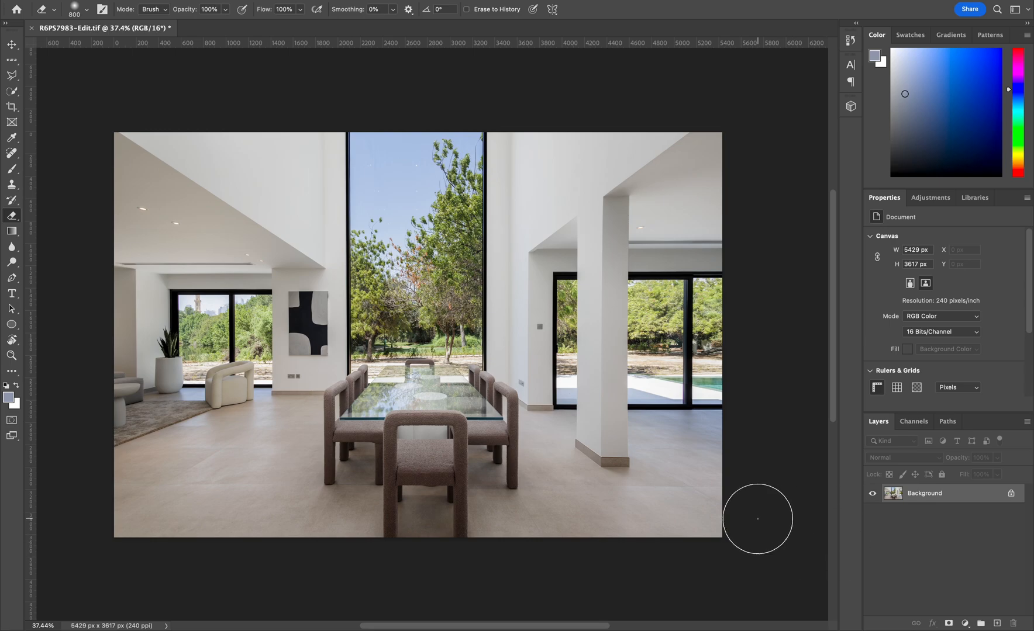
left_click(12, 91)
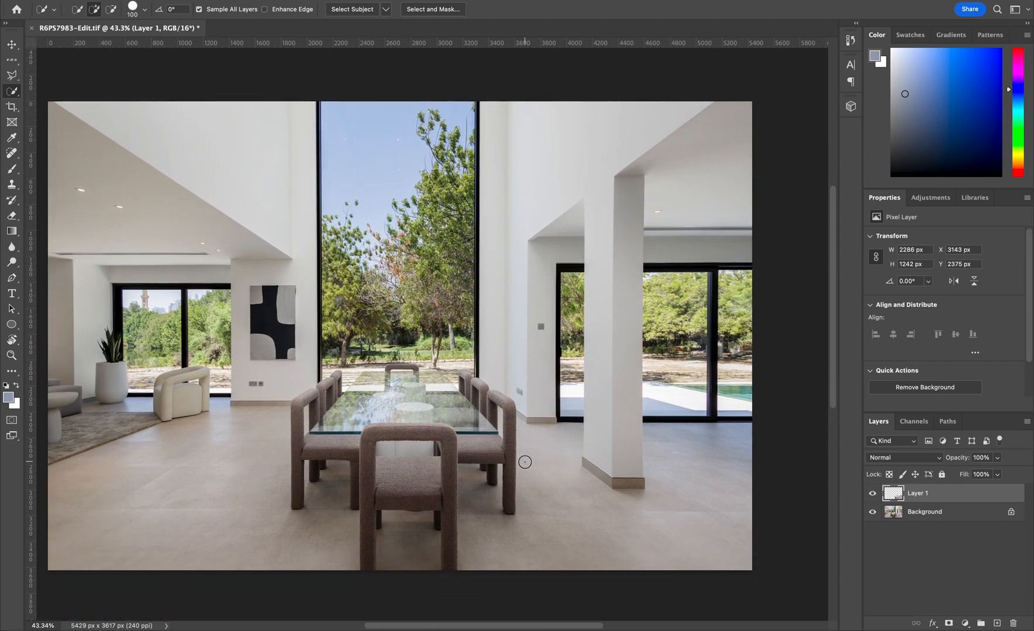
Apply a Camera Raw Filter to Layer 1 with Color Mixer Blues saturation at -100
left_click(323, 9)
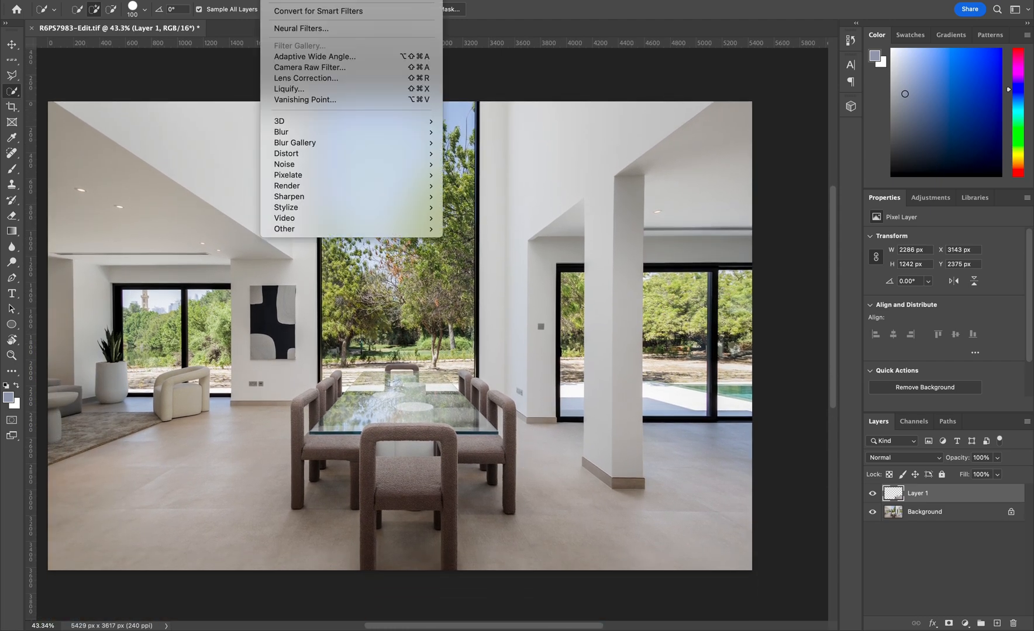
mouse_move(309, 67)
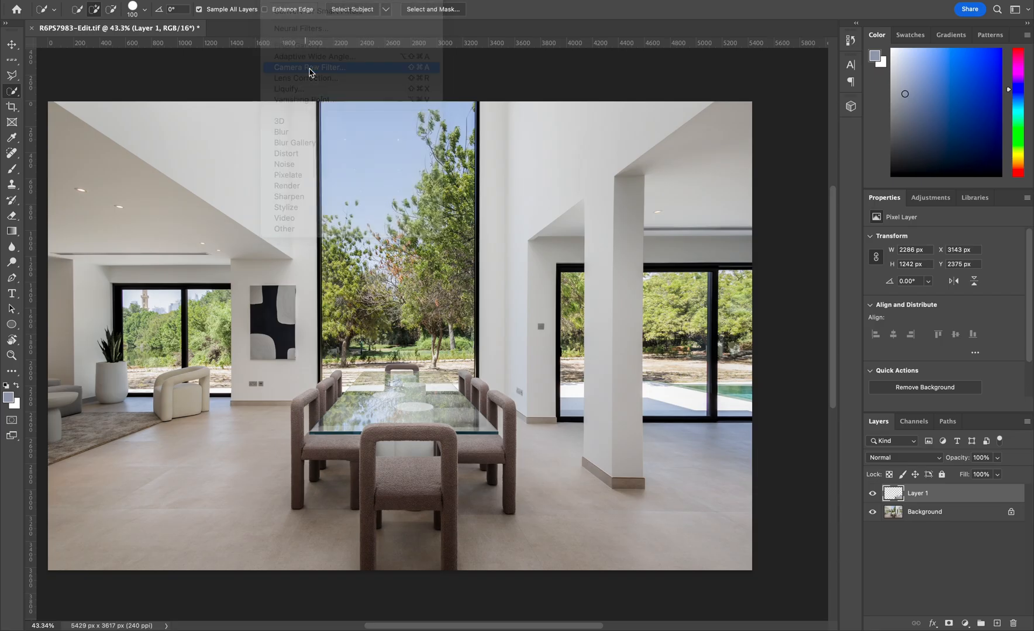
left_click(310, 67)
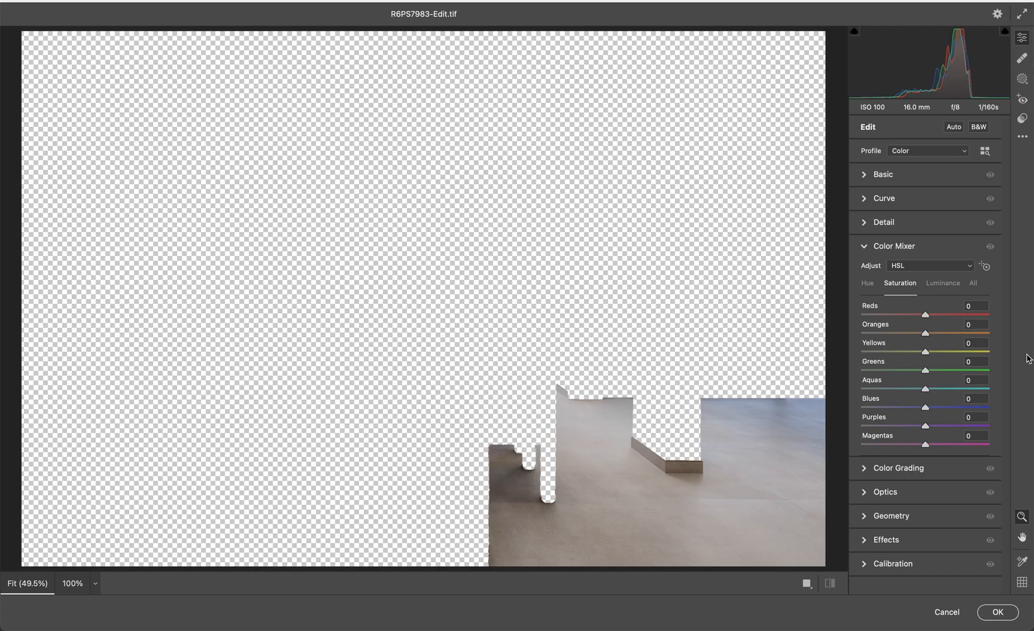
mouse_move(929, 417)
type("-100")
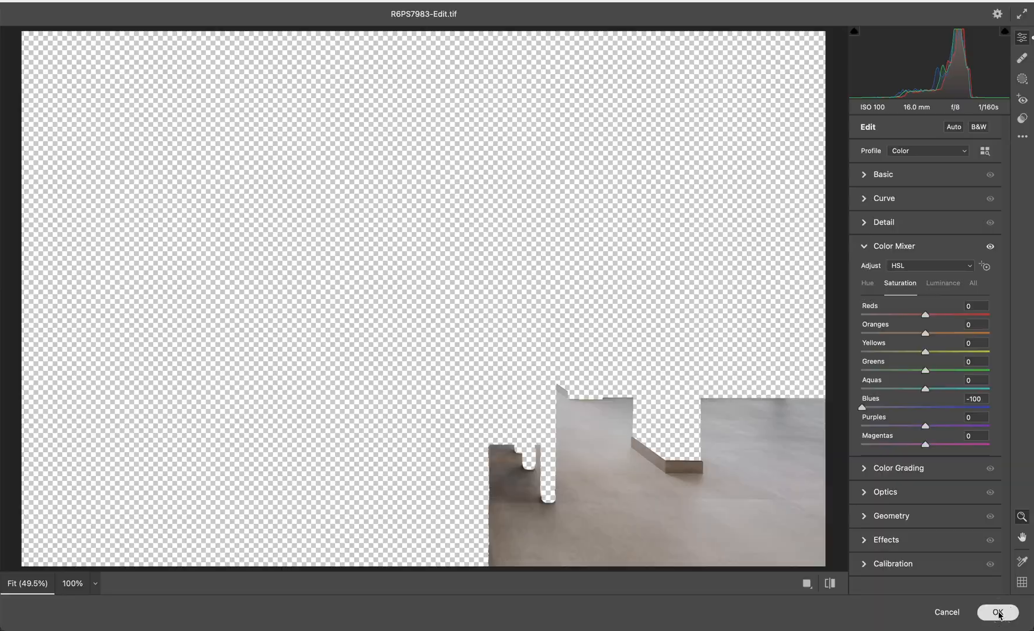
left_click(997, 613)
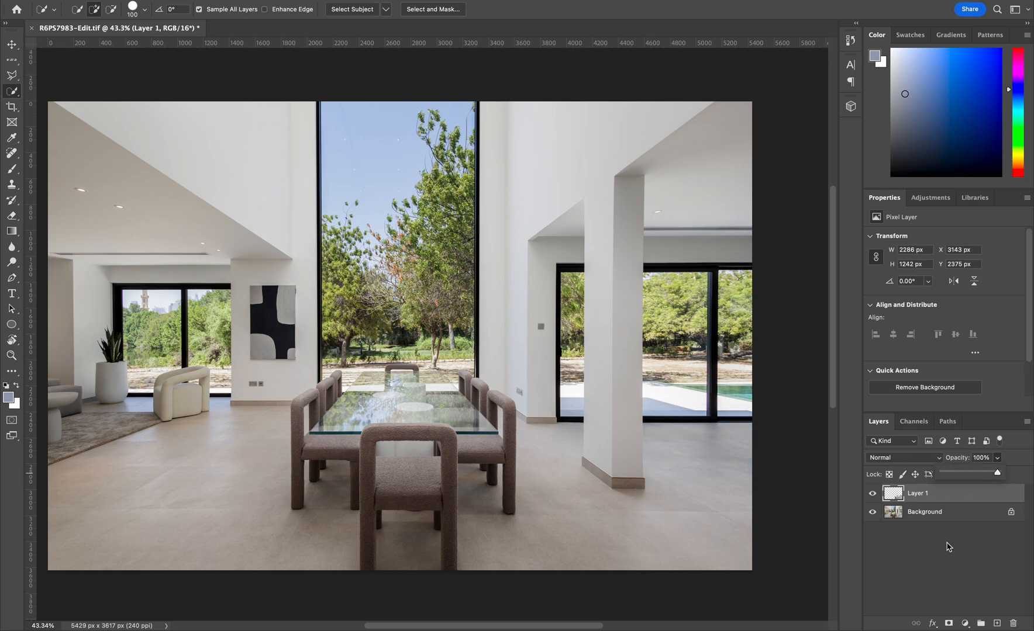
mouse_move(909, 558)
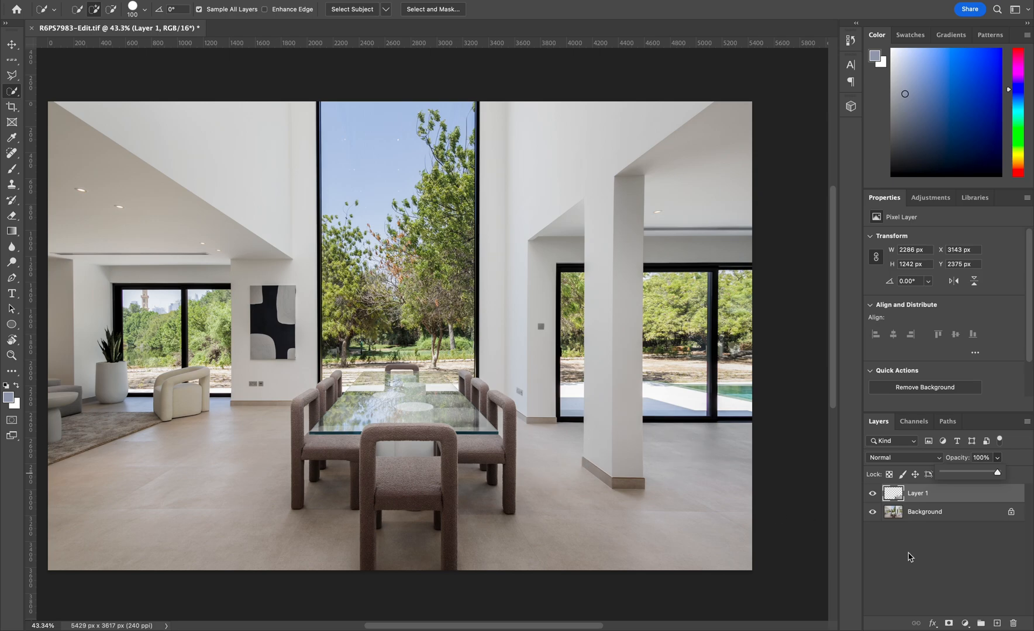